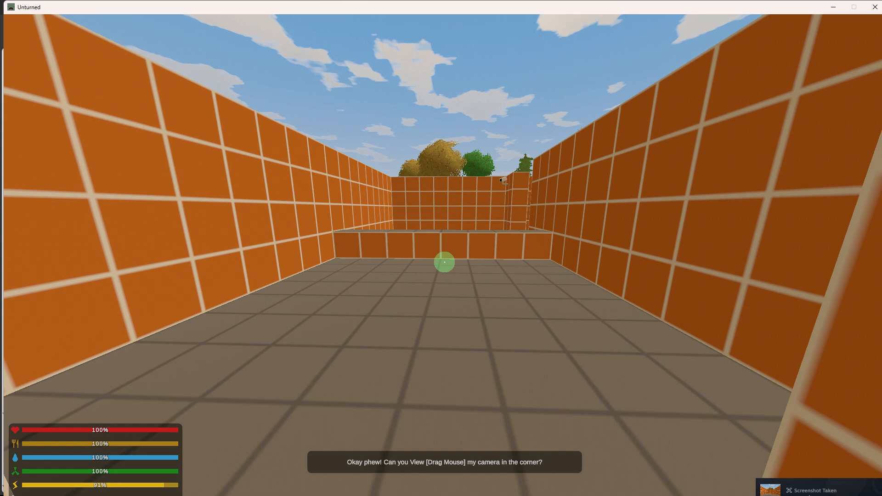
{"action": "mouse_move", "coordinate": [793, 466]}
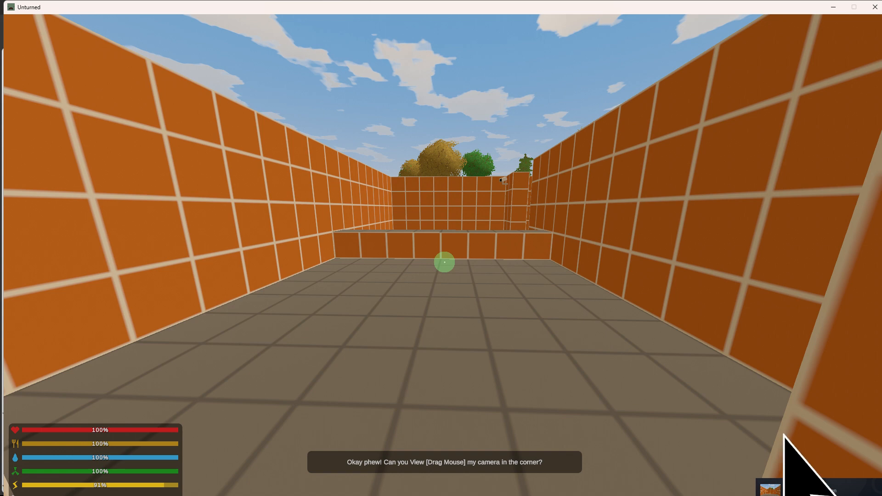
Capture a Steam screenshot of the brick corridor with F12, then bring up the overlay.
{"action": "key", "text": "F12"}
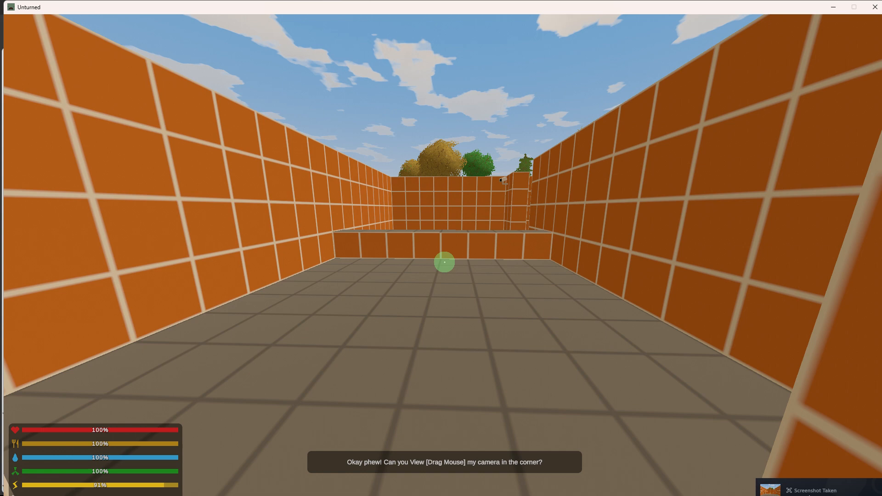
{"action": "key", "text": "Escape"}
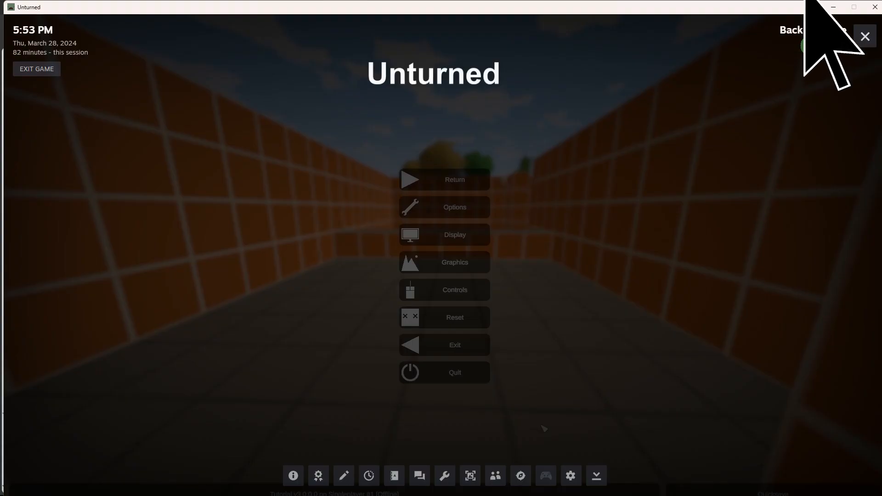
{"action": "mouse_move", "coordinate": [468, 475]}
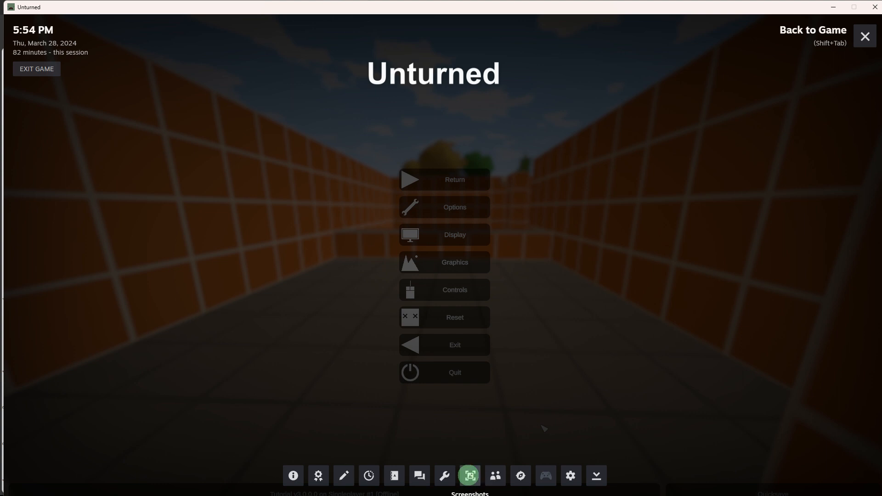
View the latest Unturned corridor screenshot in the overlay's screenshot manager.
{"action": "left_click", "coordinate": [469, 475]}
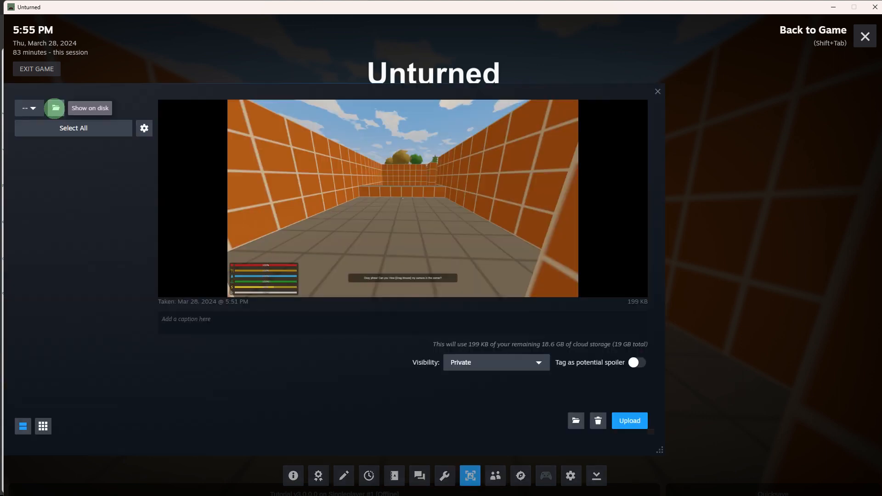
{"action": "mouse_move", "coordinate": [53, 101]}
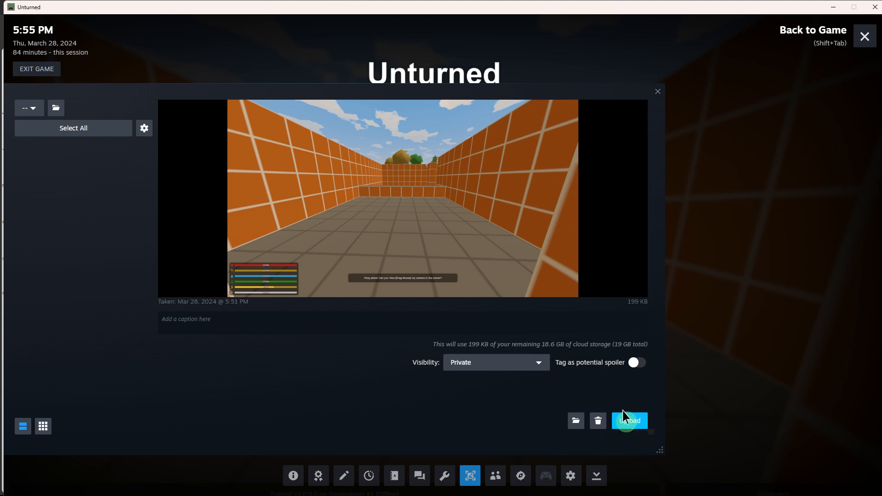
{"action": "left_click", "coordinate": [629, 420]}
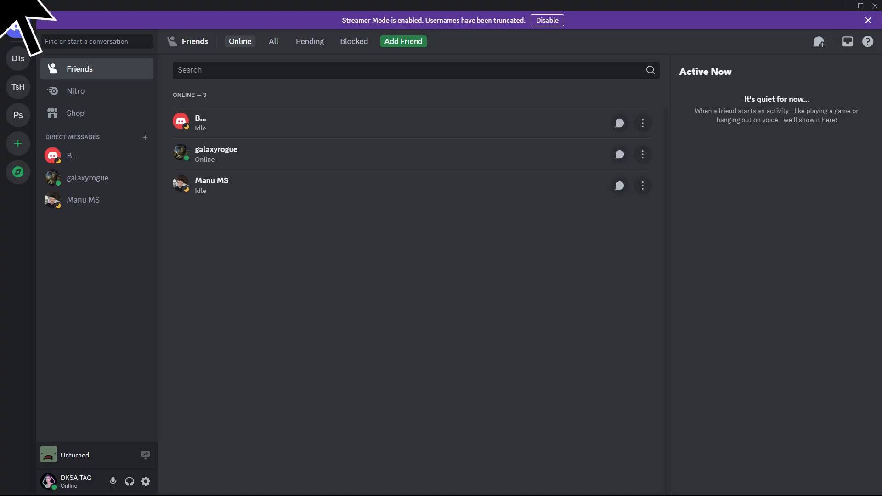
{"action": "mouse_move", "coordinate": [202, 123]}
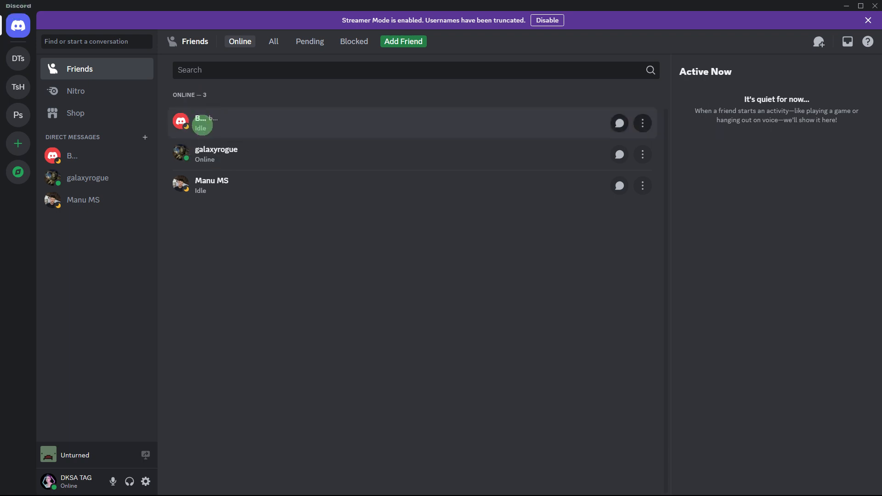
Switch to the DM conversation with the first online friend.
{"action": "left_click", "coordinate": [72, 156]}
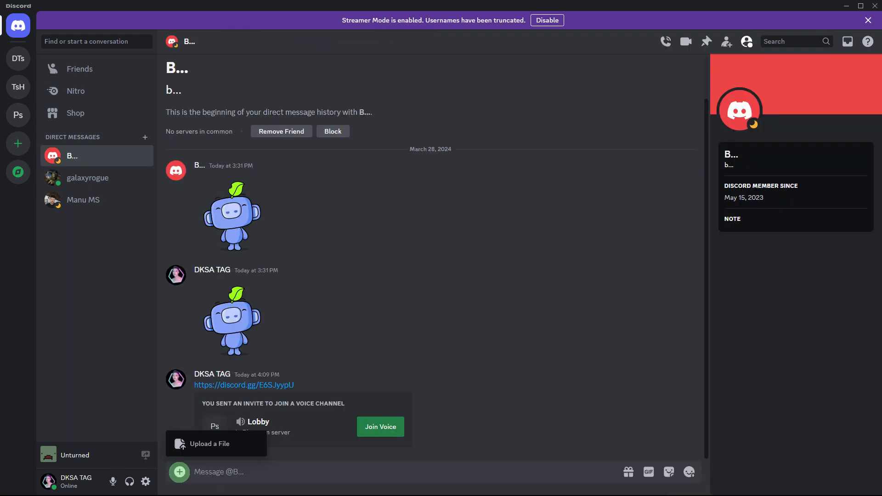
{"action": "mouse_move", "coordinate": [209, 443]}
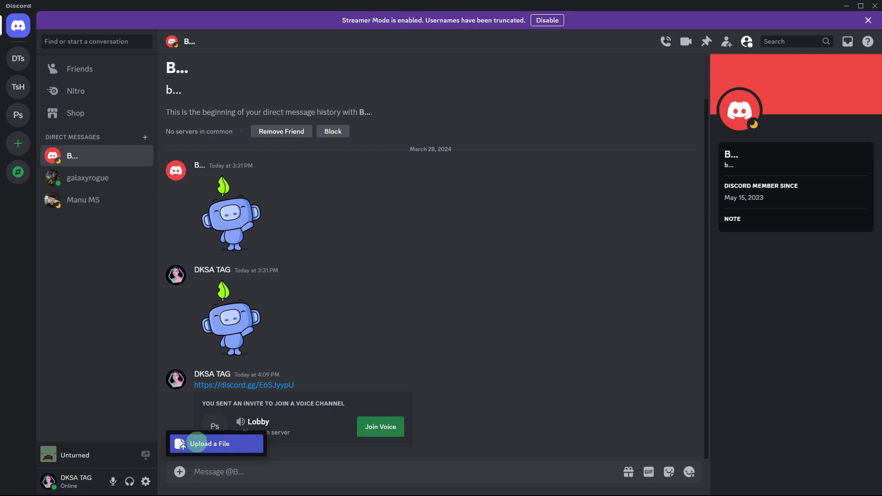